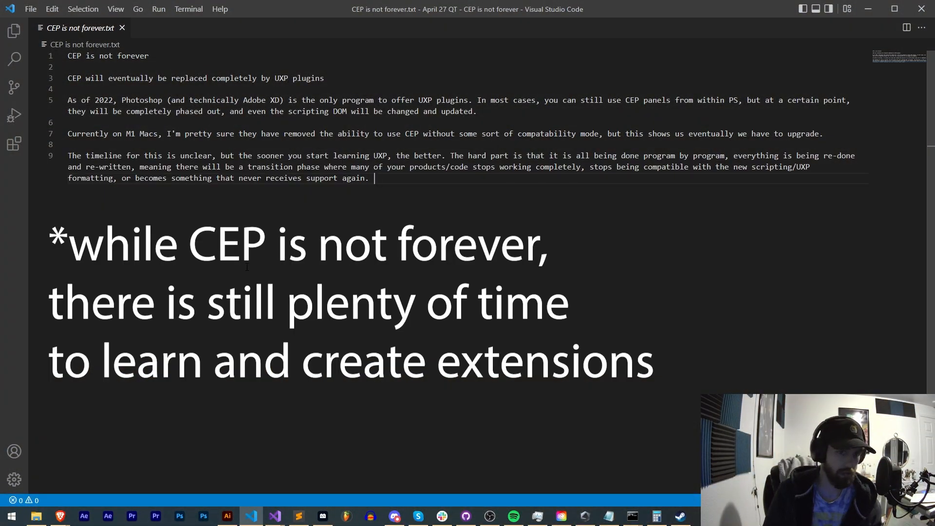
Step: Highlight the notes title and point at lines in the lower part of the notes
double_click(107, 56)
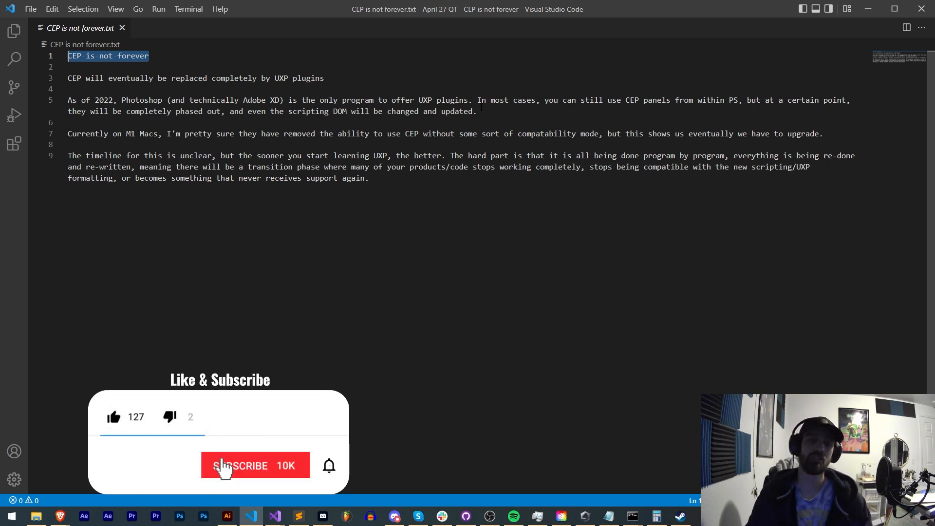
left_click(255, 465)
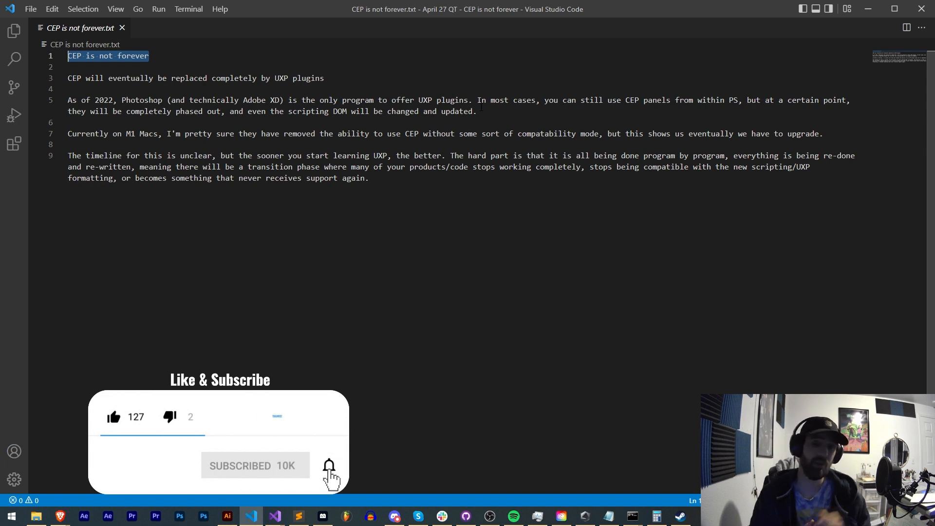
left_click(328, 465)
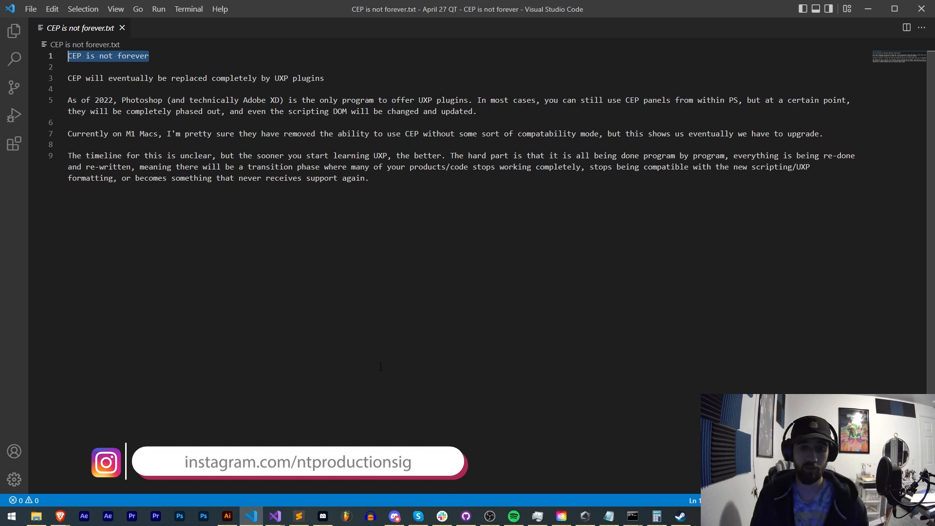
left_click(393, 516)
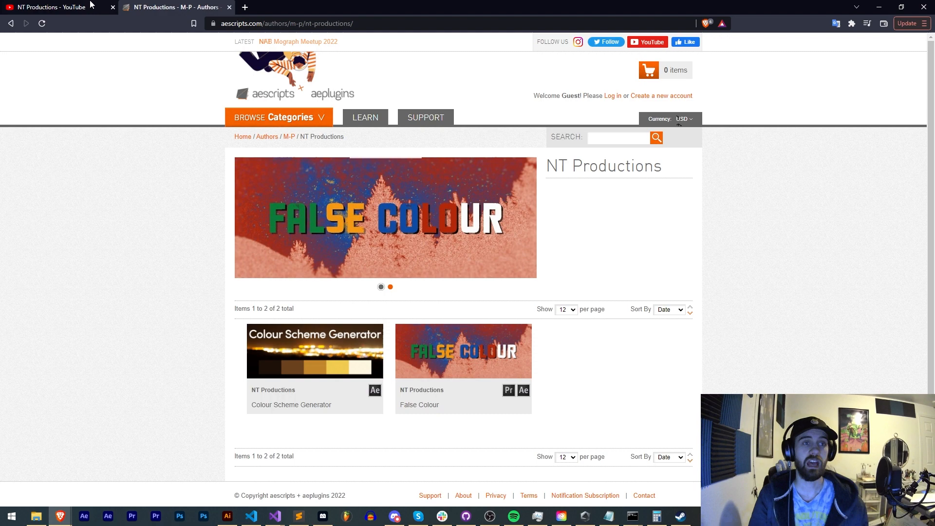
Step: Show the YouTube channel and aescripts author pages, then return to the notes and highlight a word on line 3
left_click(56, 6)
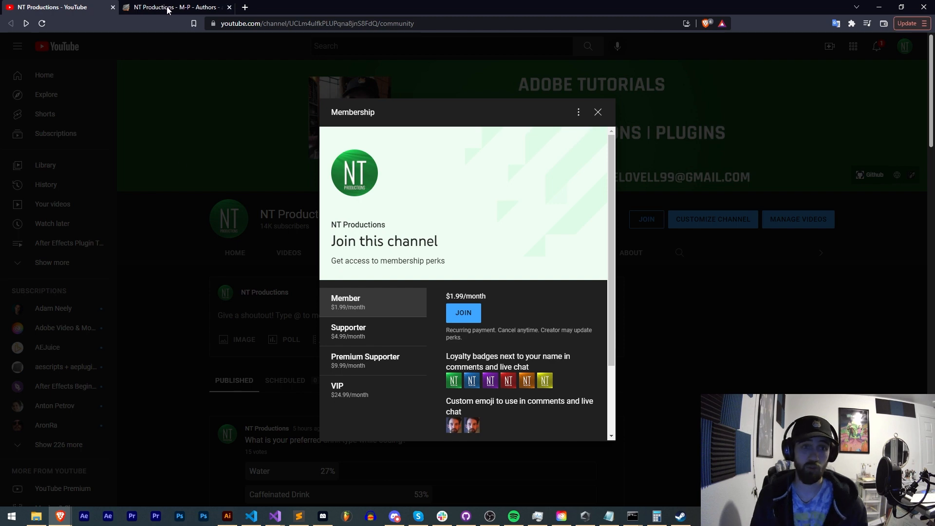
left_click(173, 7)
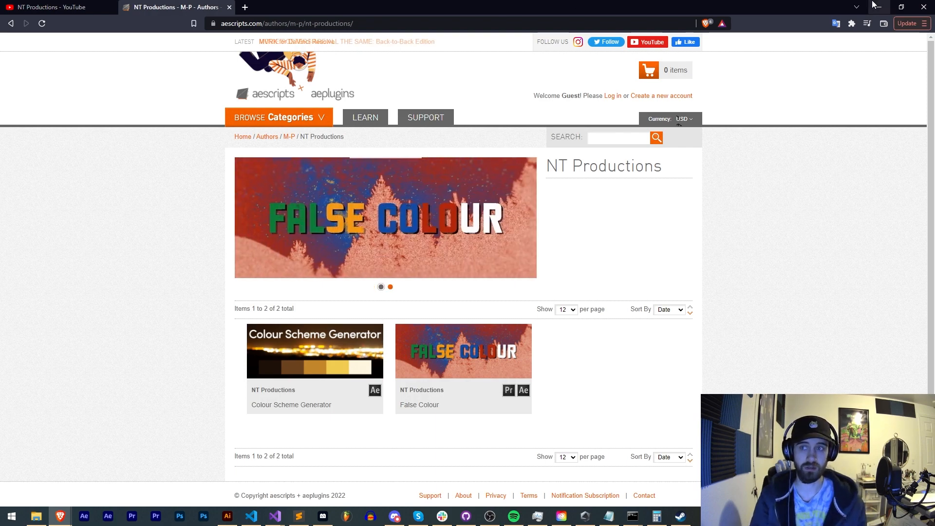
left_click(251, 516)
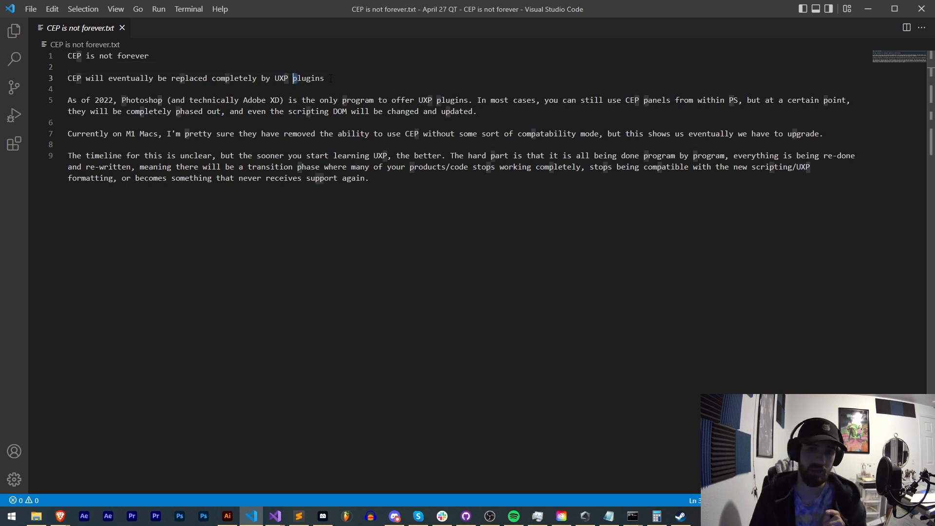
double_click(299, 78)
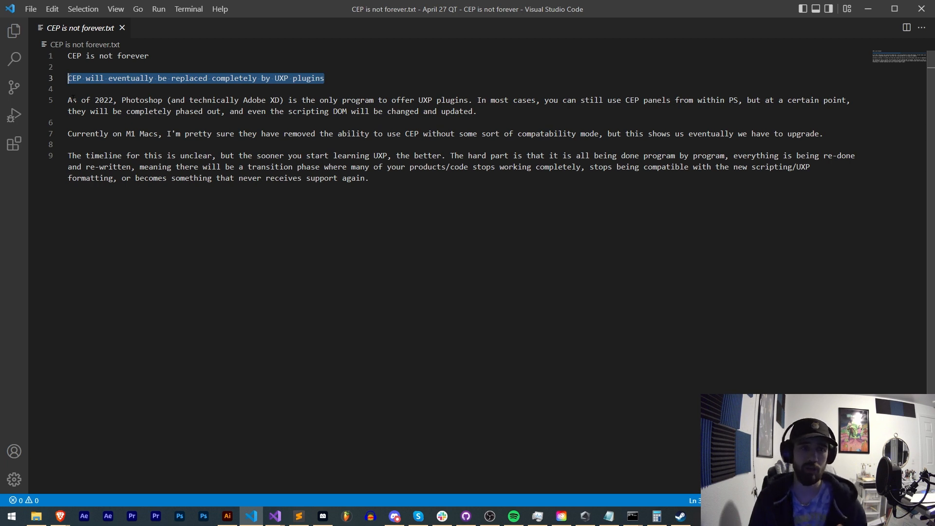
left_click(74, 99)
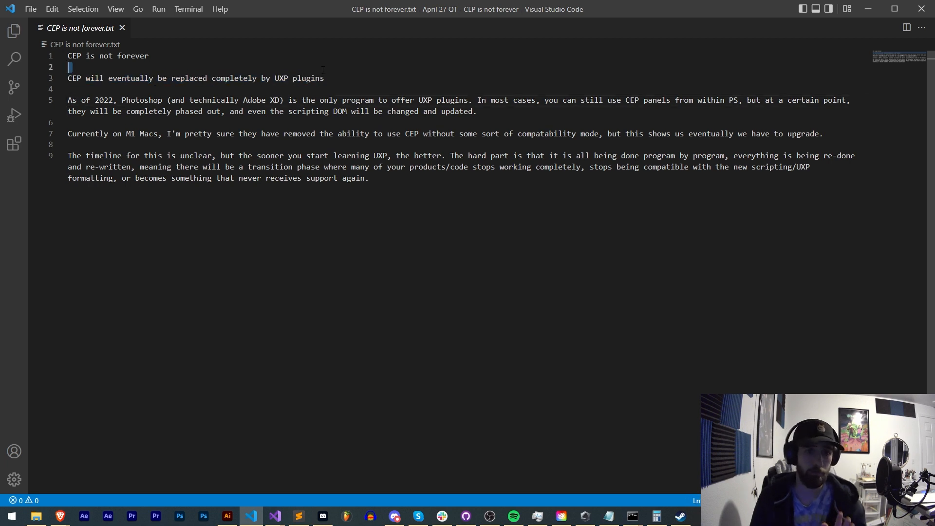
triple_click(196, 78)
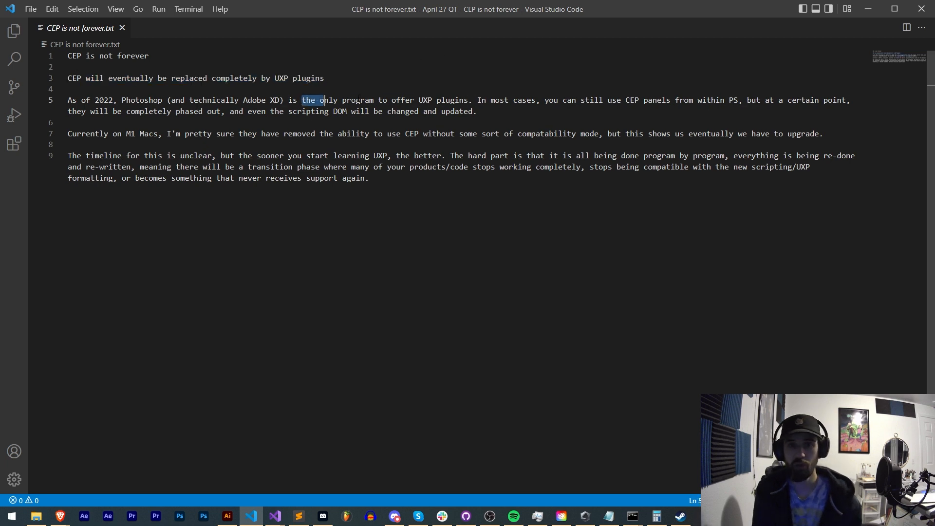
left_click_drag(324, 99, 471, 99)
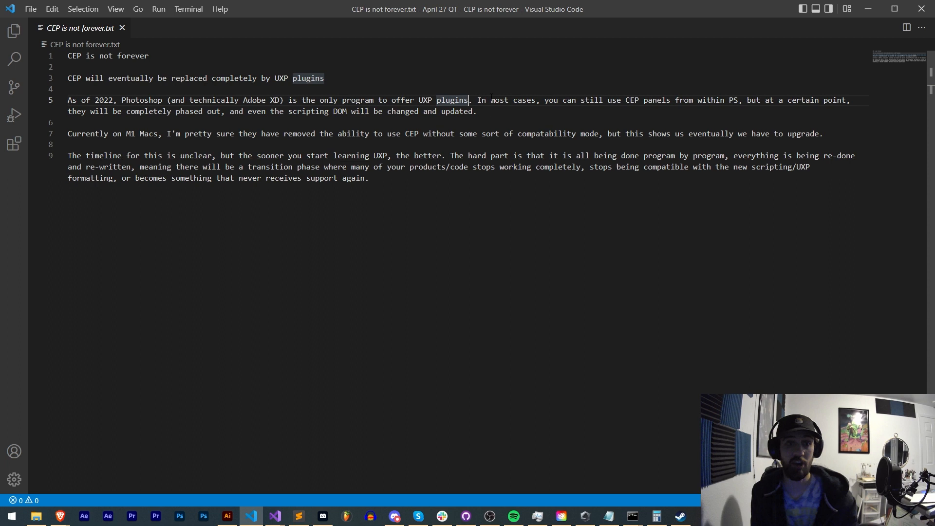
double_click(481, 101)
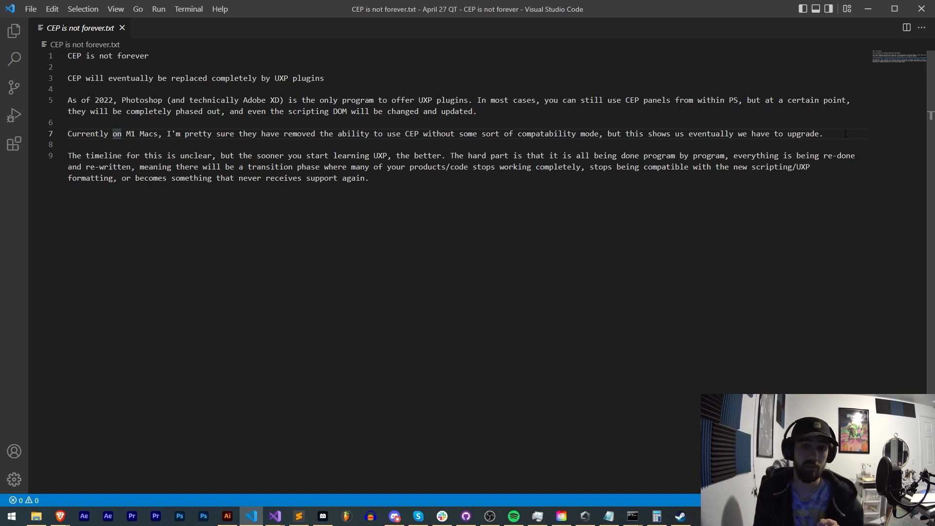
left_click_drag(446, 134, 825, 134)
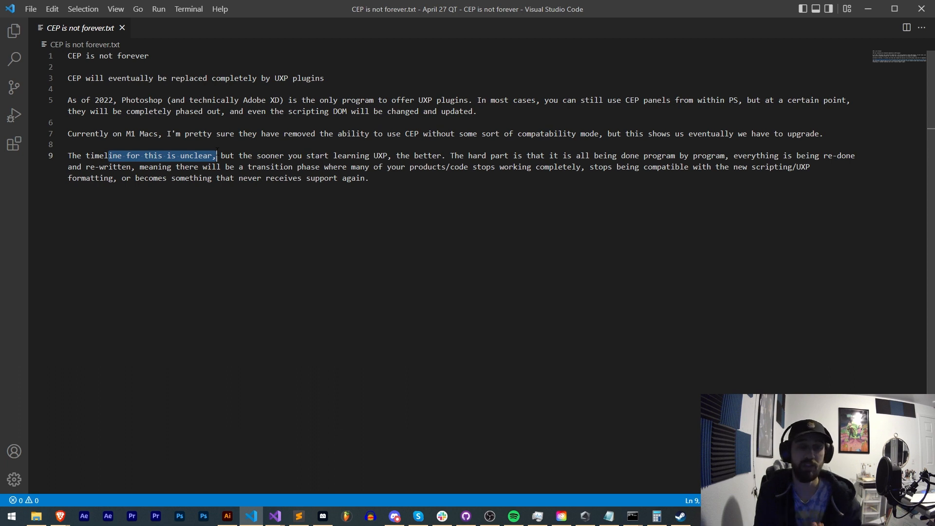
left_click_drag(220, 156, 414, 156)
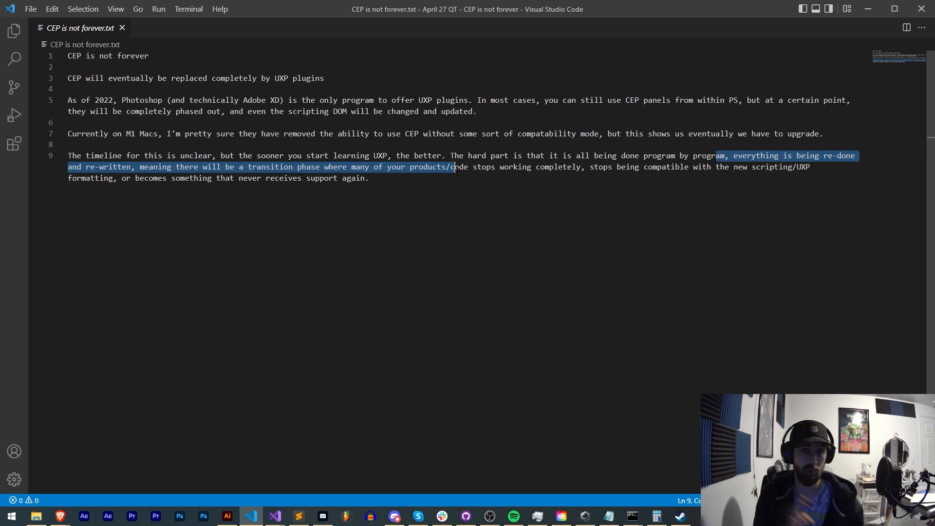
left_click(455, 167)
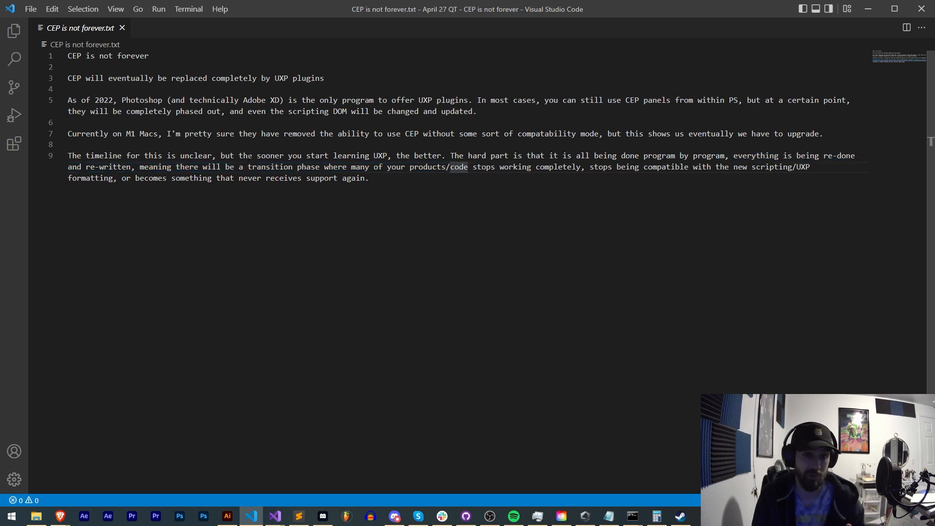
left_click_drag(245, 166, 489, 166)
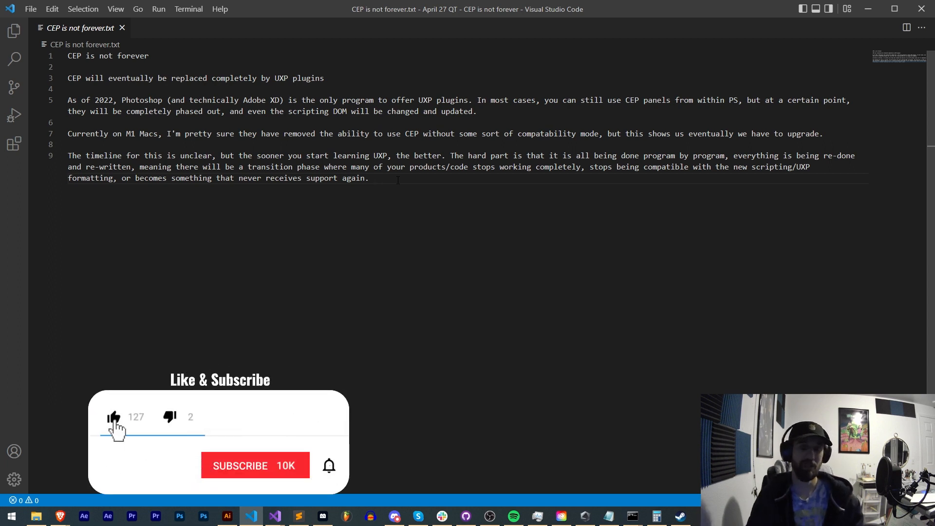
left_click(254, 466)
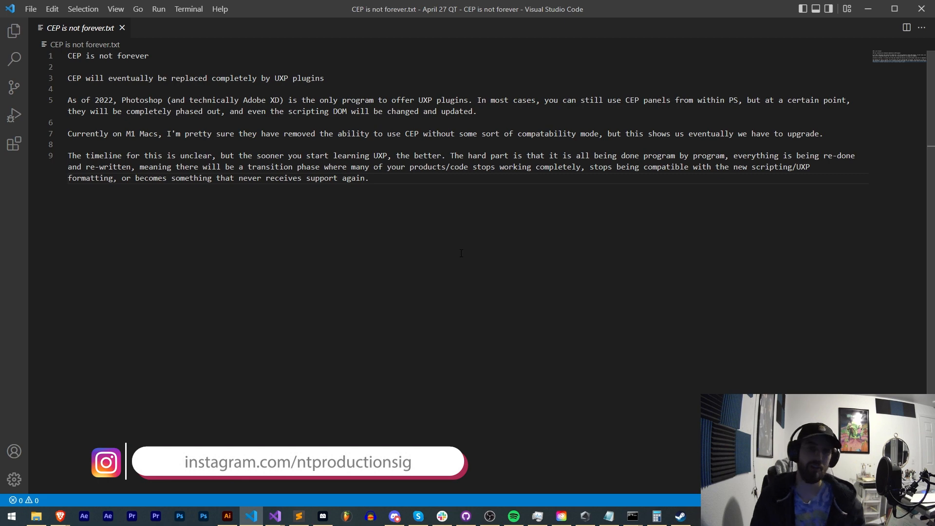
left_click(392, 516)
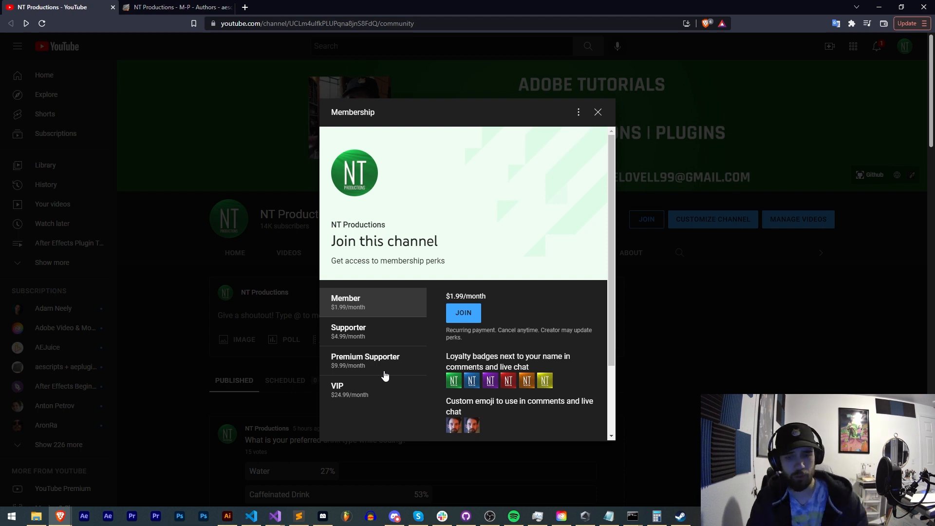
mouse_move(476, 378)
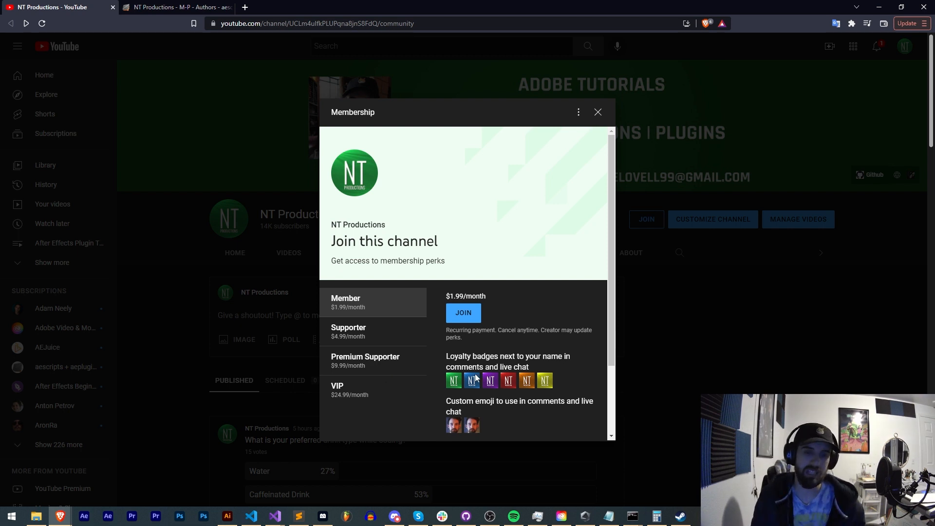
mouse_move(306, 274)
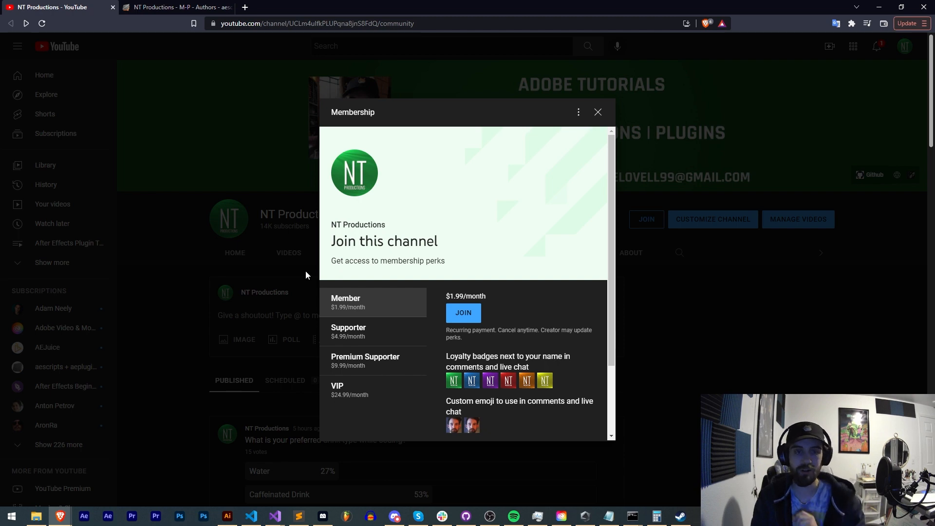
Step: Show the aescripts author page, then bring the CEP notes file back into view
left_click(177, 7)
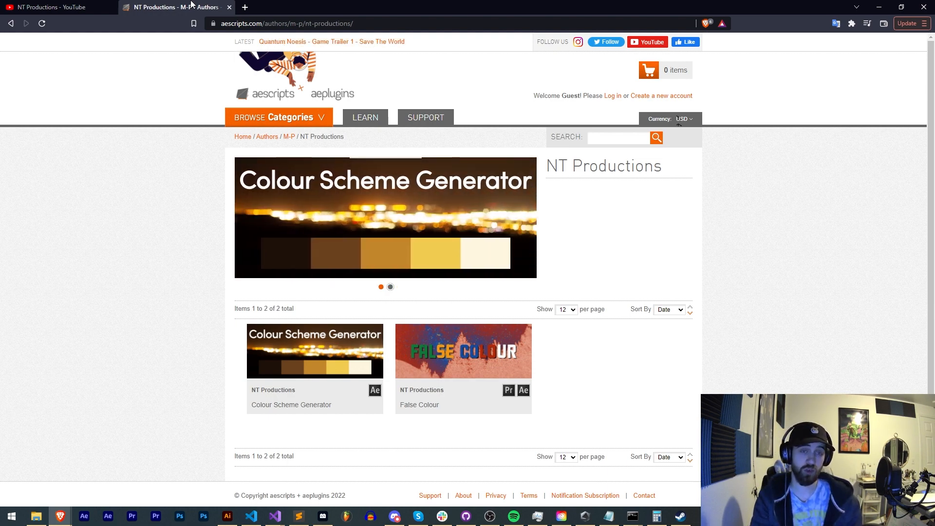
left_click(250, 517)
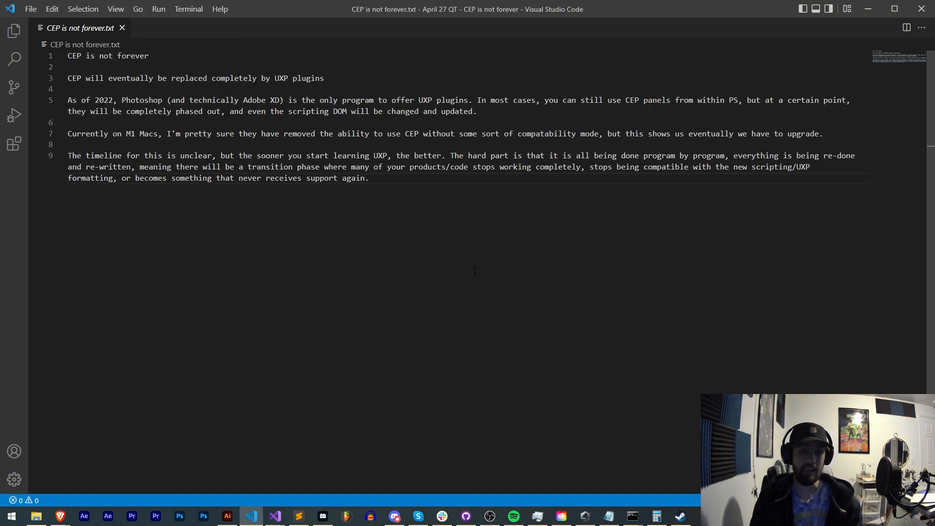